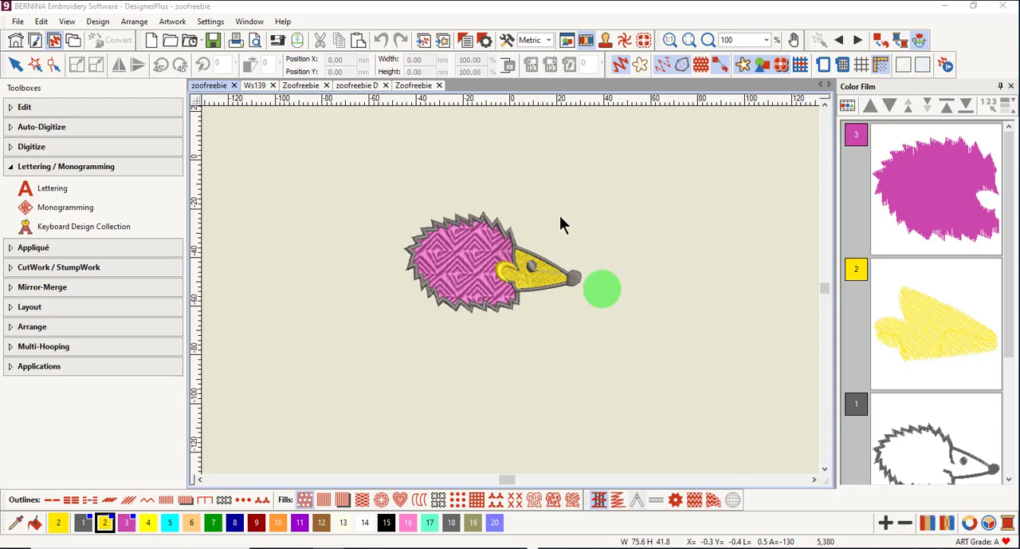
- Show the hedgehog's Design Properties from the Design menu to read its ART grade
click(118, 22)
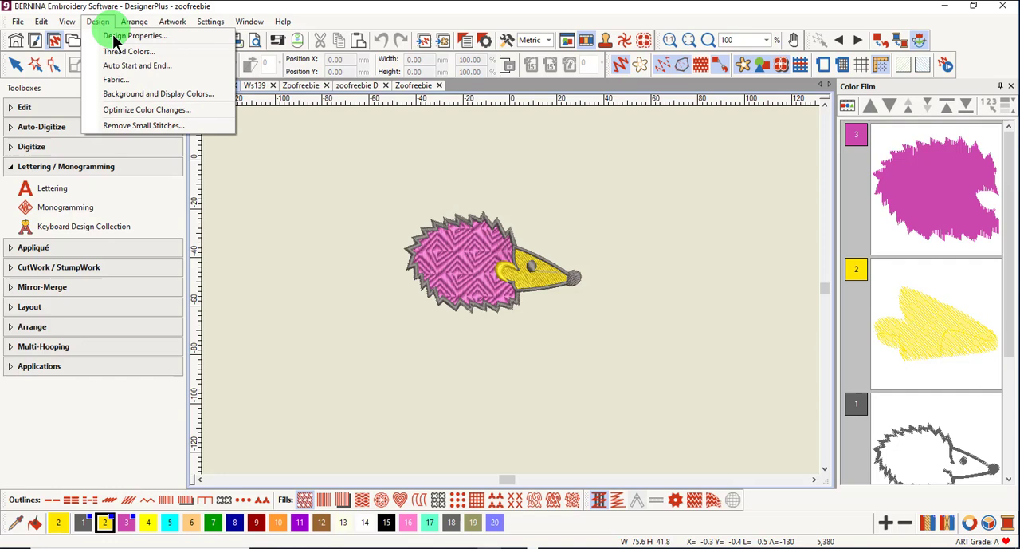
click(134, 35)
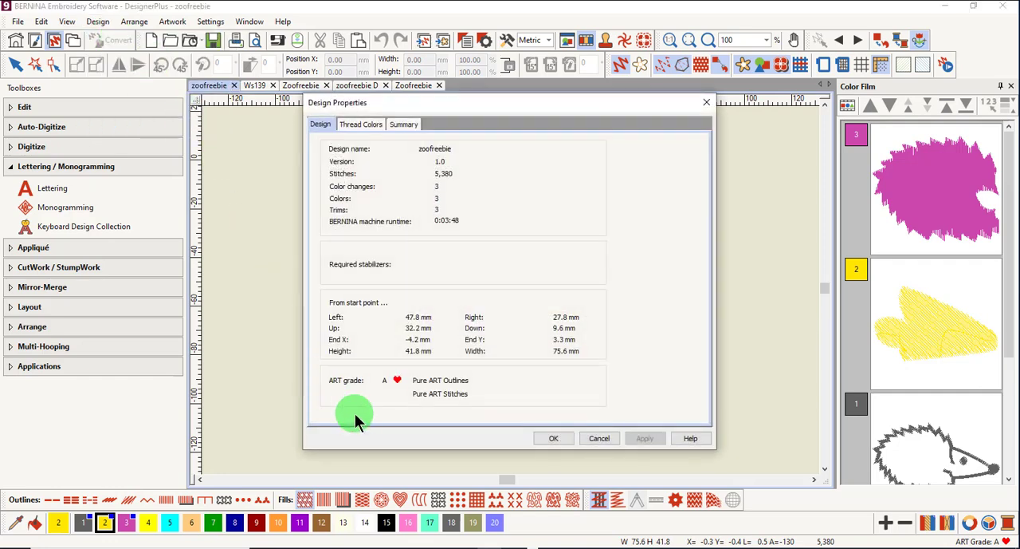
mouse_move(421, 414)
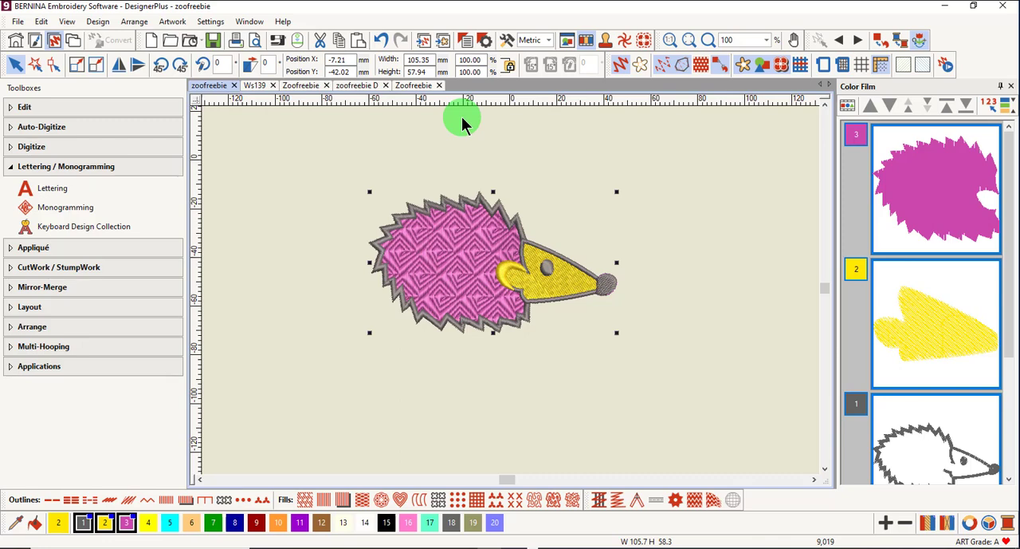
mouse_move(843, 517)
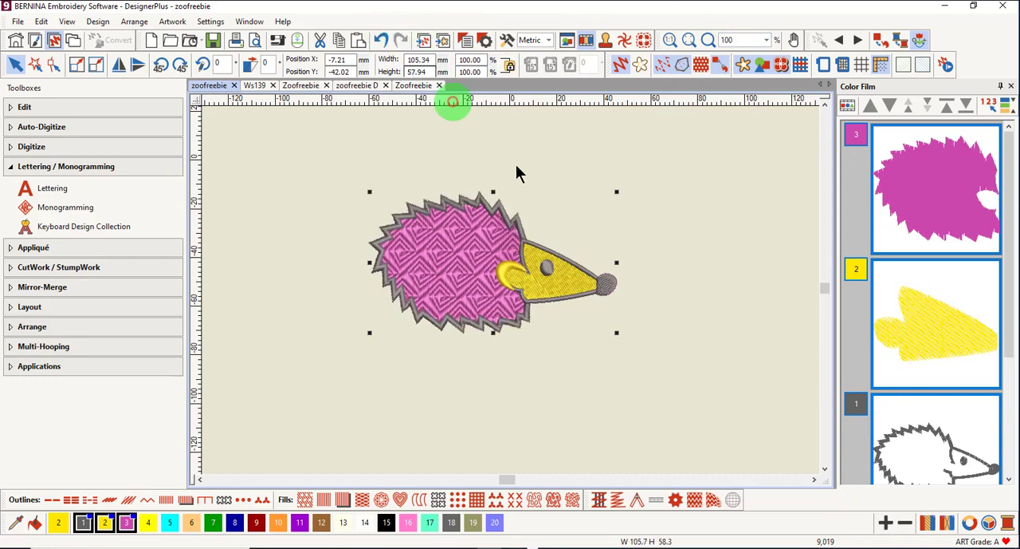
mouse_move(733, 300)
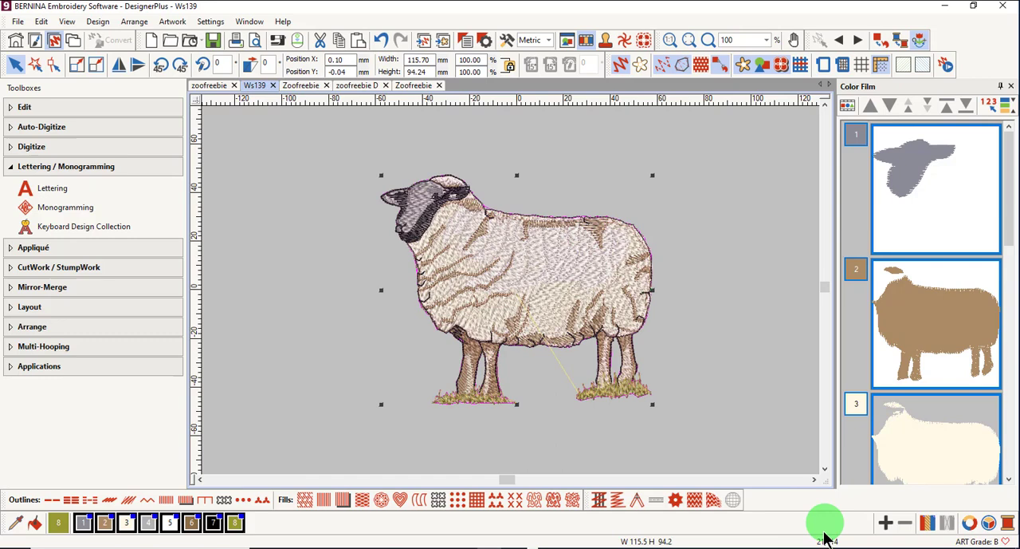
mouse_move(437, 105)
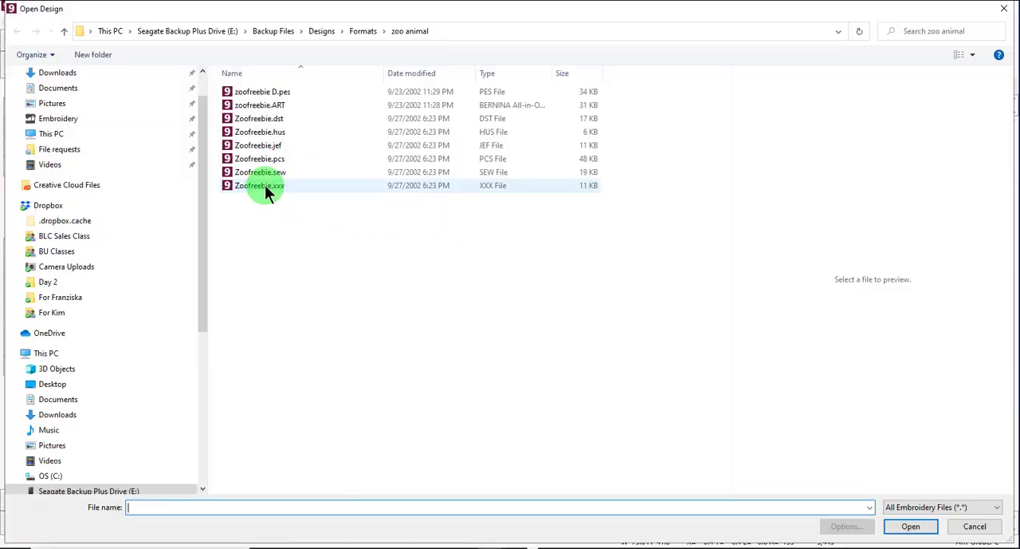
- Select Zoofreebie.xxx and set its open options, toggling between object shapes and individual stitches, then confirm
click(258, 185)
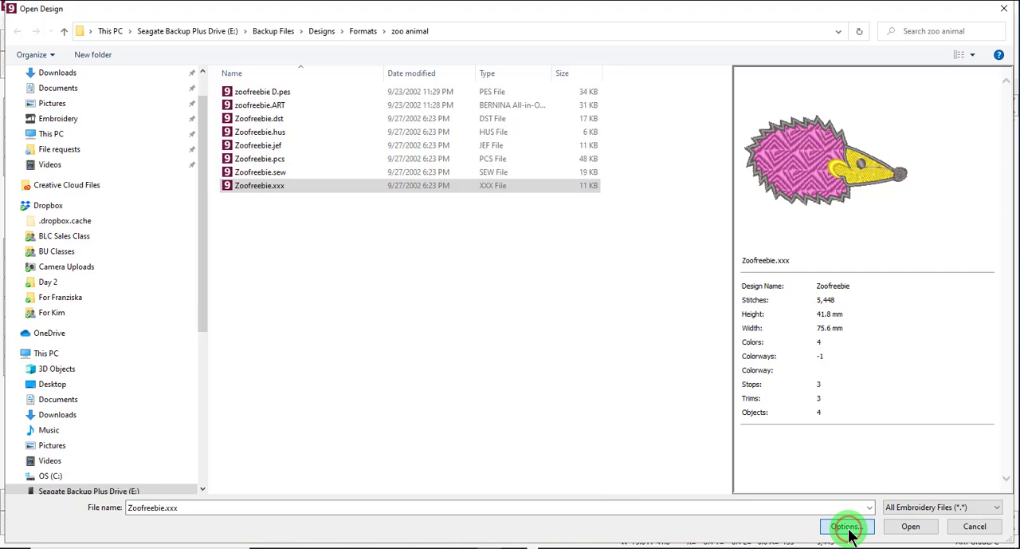
click(850, 526)
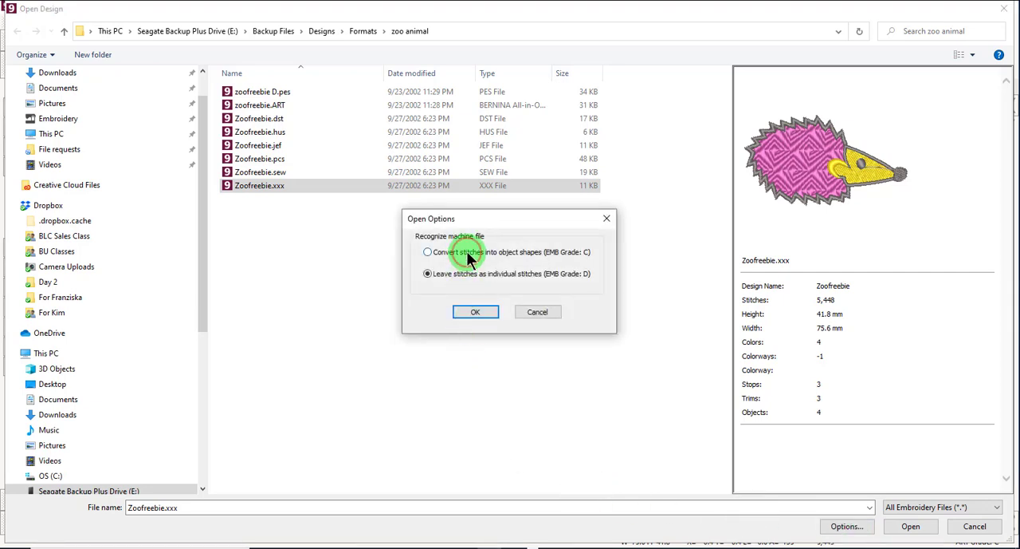
click(427, 252)
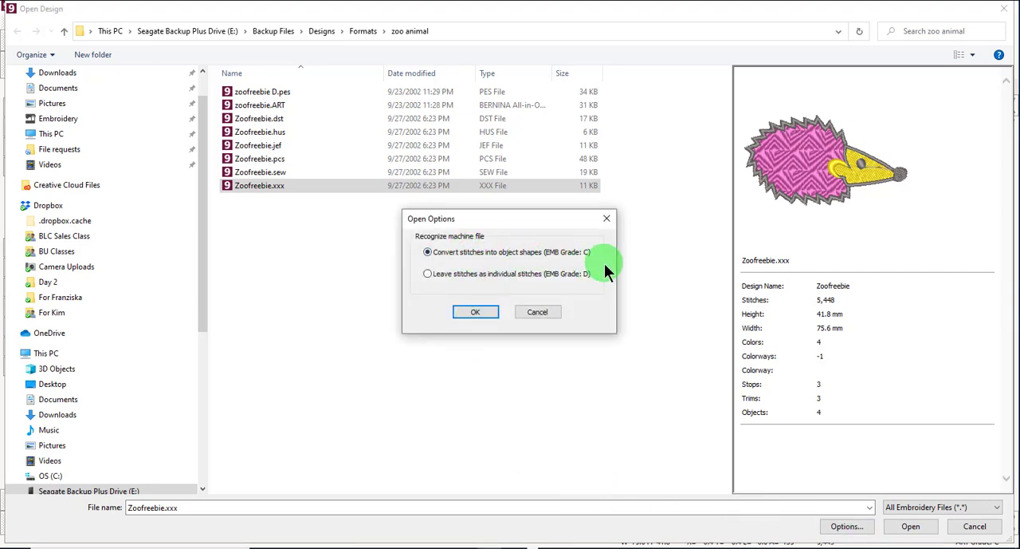
click(427, 274)
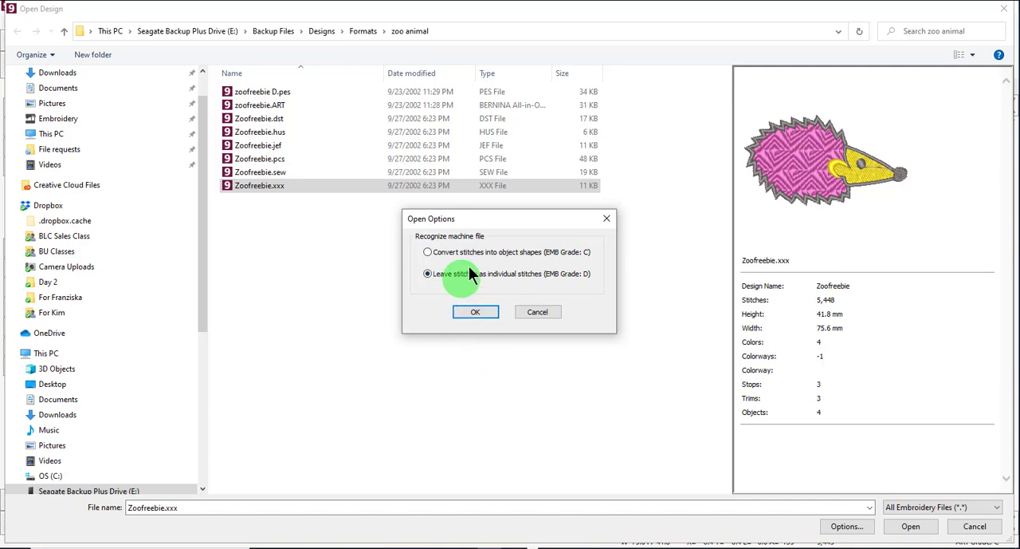
click(425, 252)
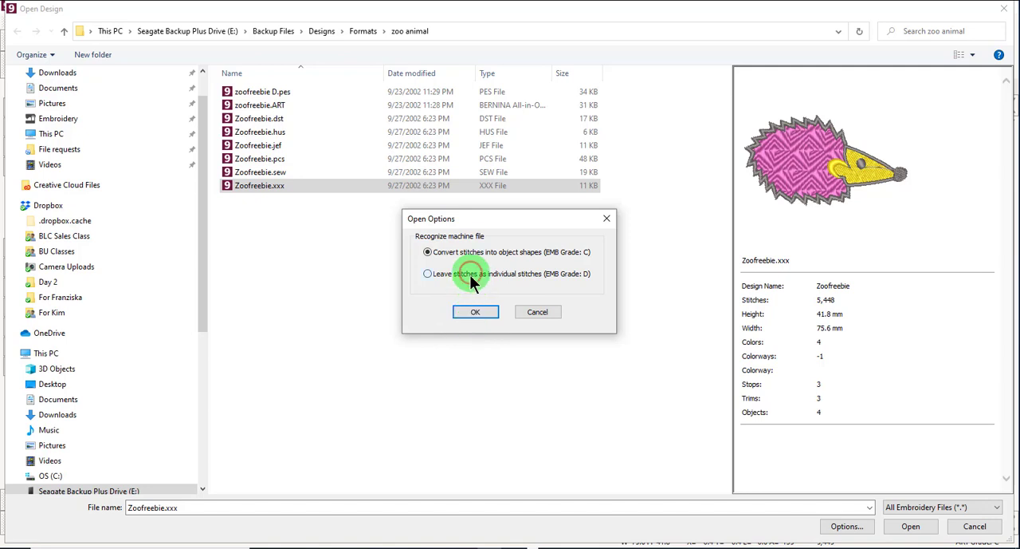
click(426, 274)
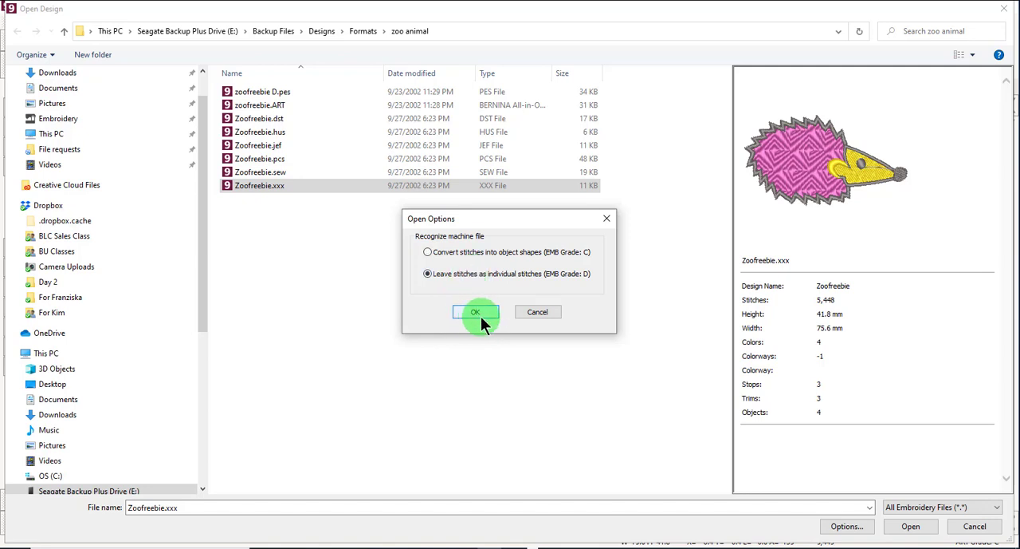
click(475, 313)
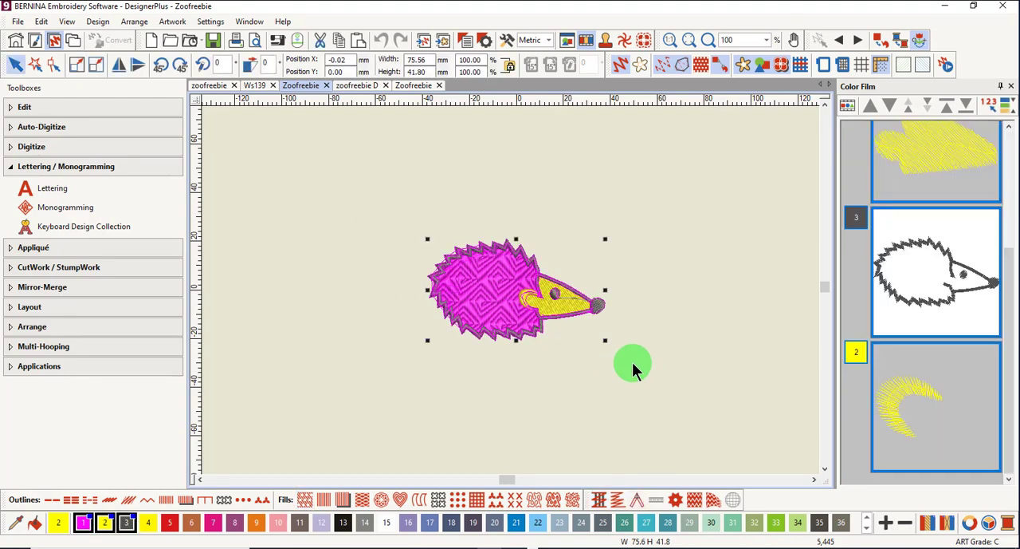
mouse_move(603, 338)
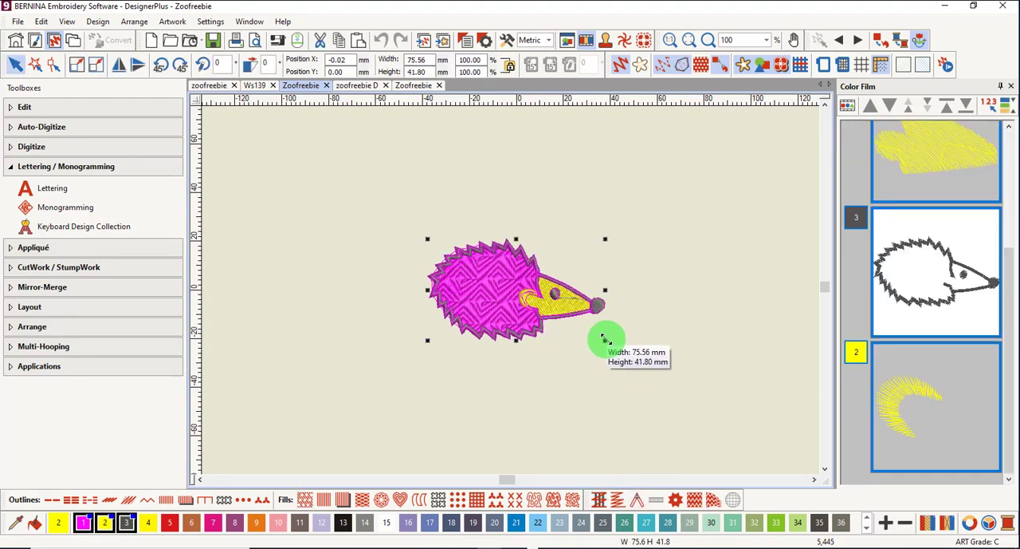
- Drag the grade C hedgehog to about 116 mm wide and accept the non-native design warning
drag(604, 336, 701, 396)
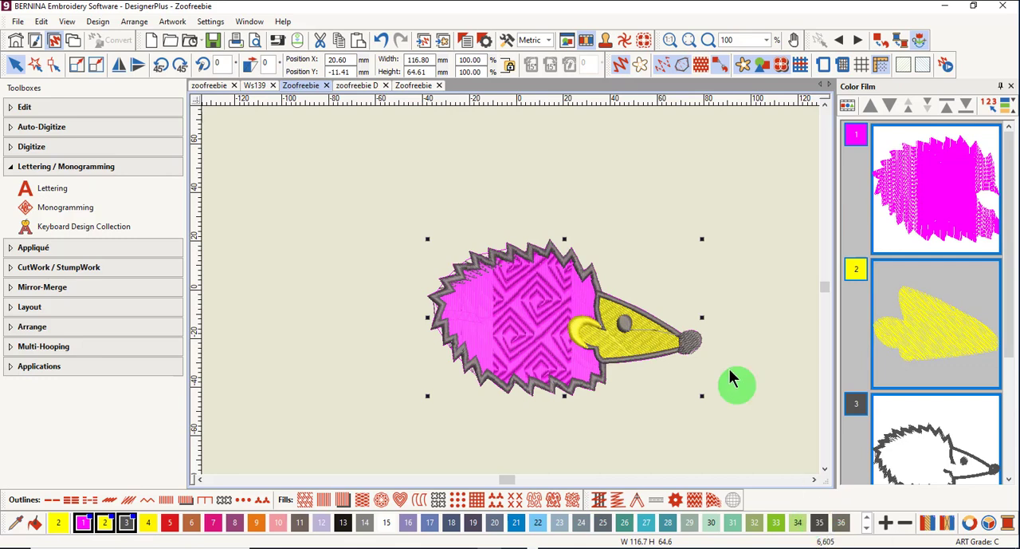
mouse_move(607, 389)
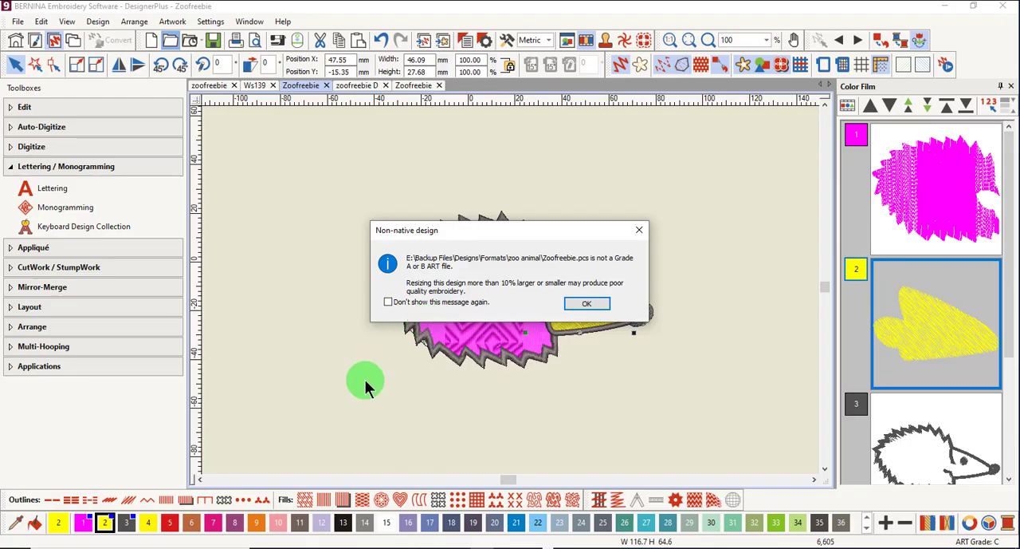
mouse_move(485, 308)
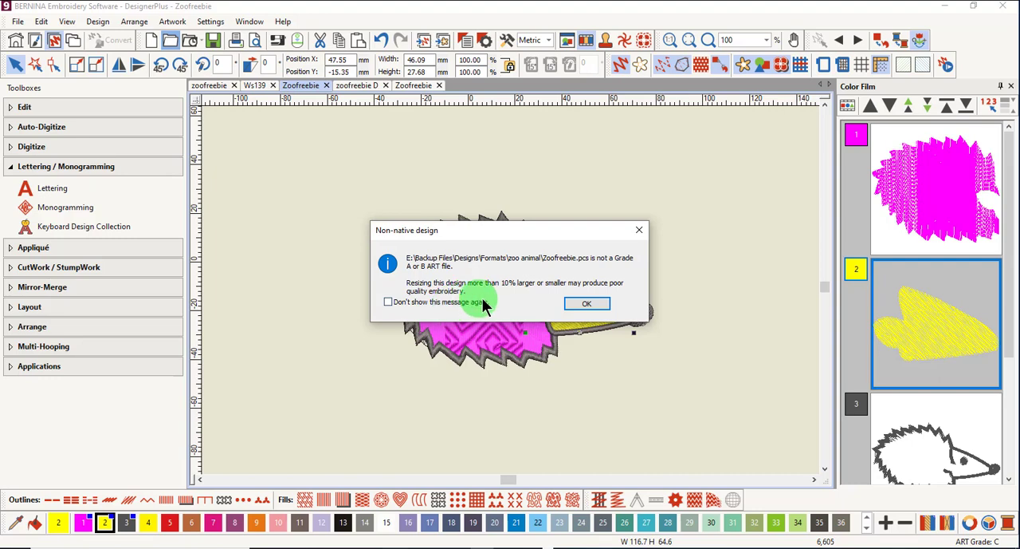
mouse_move(502, 313)
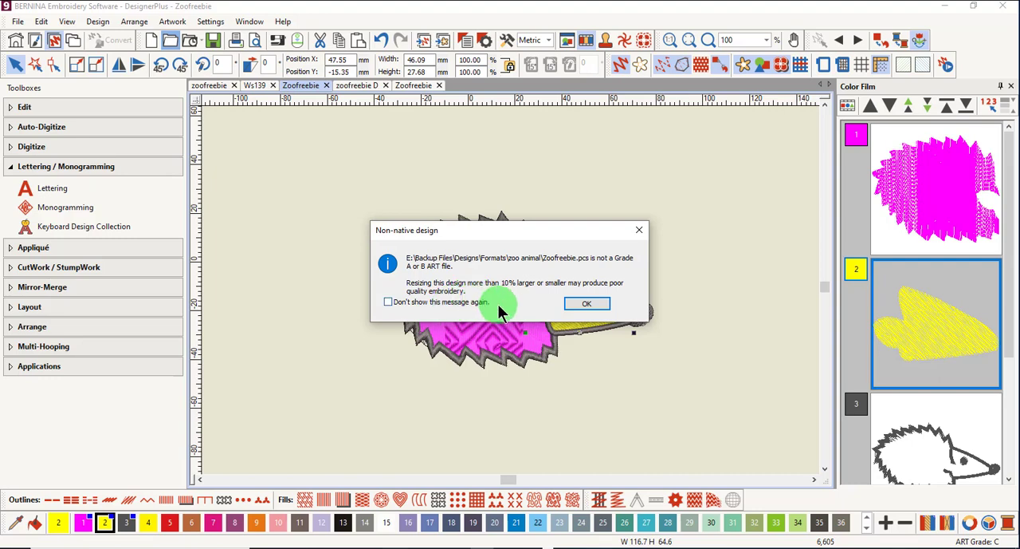
click(587, 303)
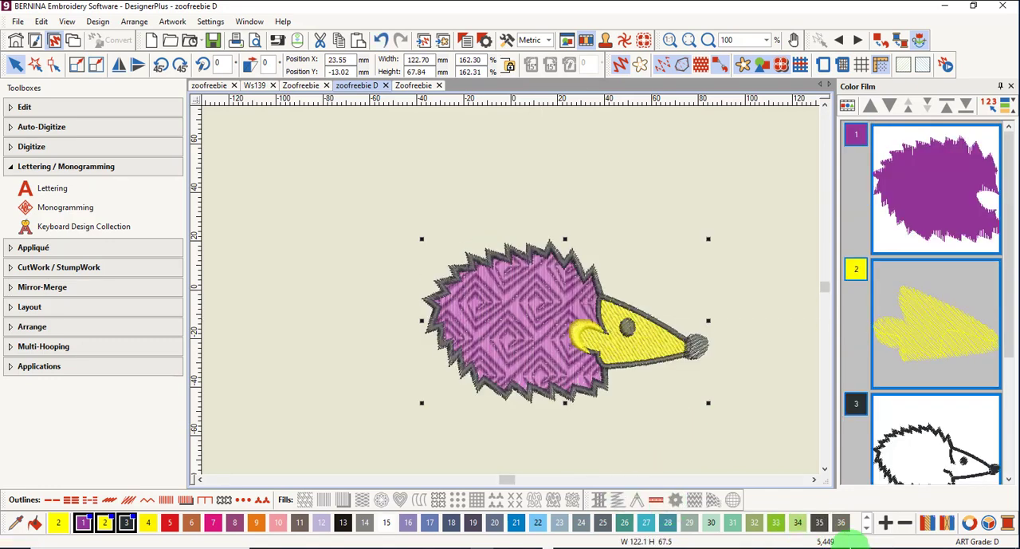
- View the grade D hedgehog and drag on the canvas before returning to the grade C design
click(826, 520)
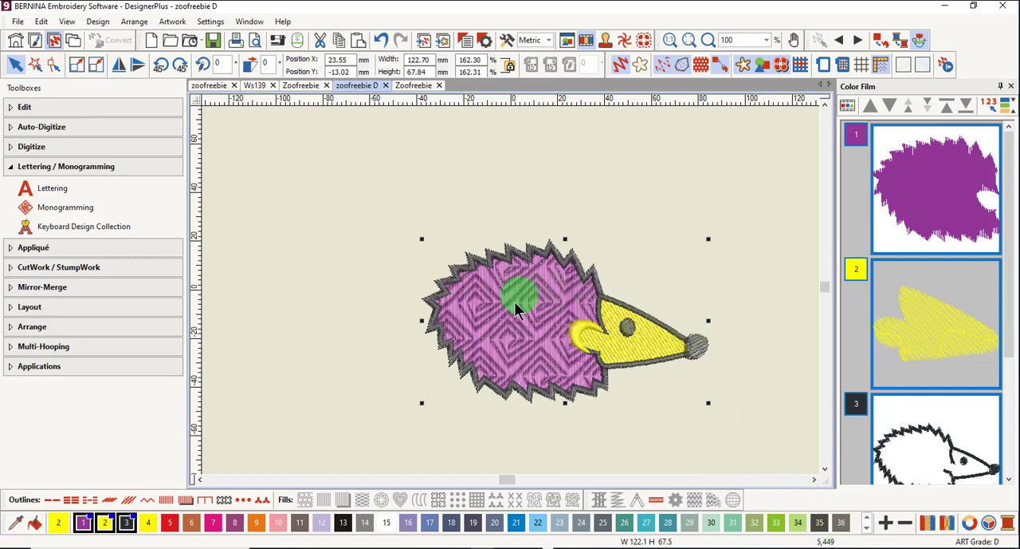
drag(514, 295, 566, 351)
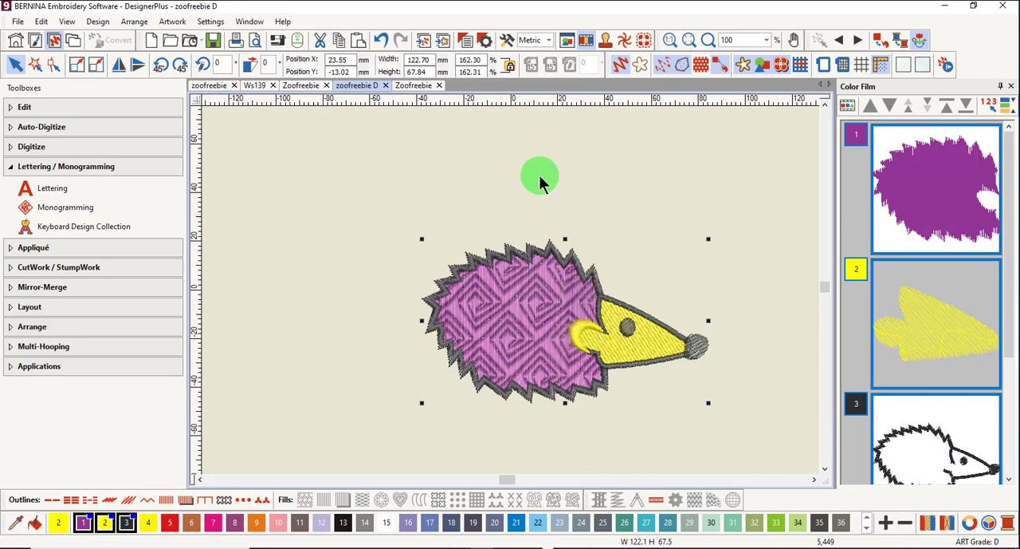
mouse_move(542, 188)
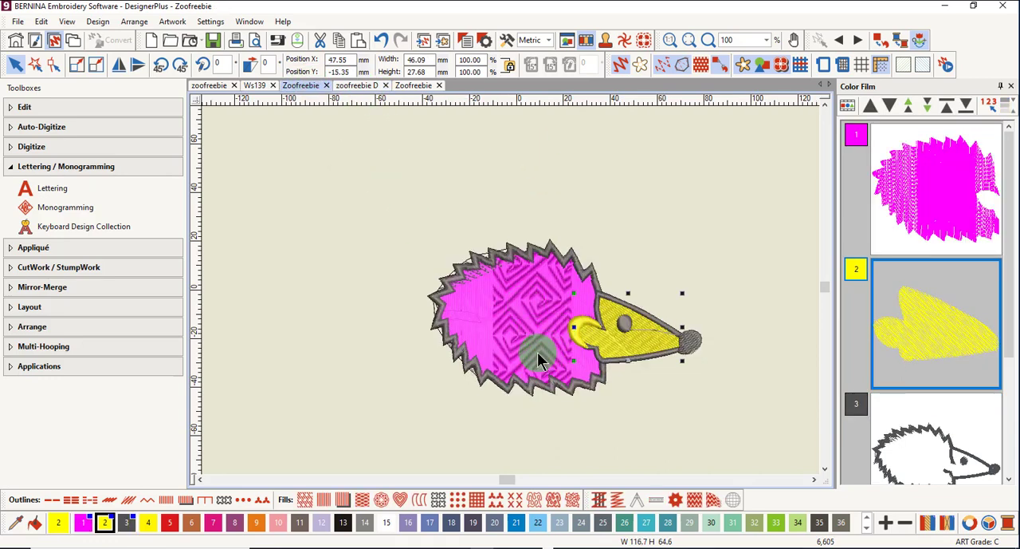
- On the grade D hedgehog select the yellow face piece to view its fill-only object properties
click(356, 86)
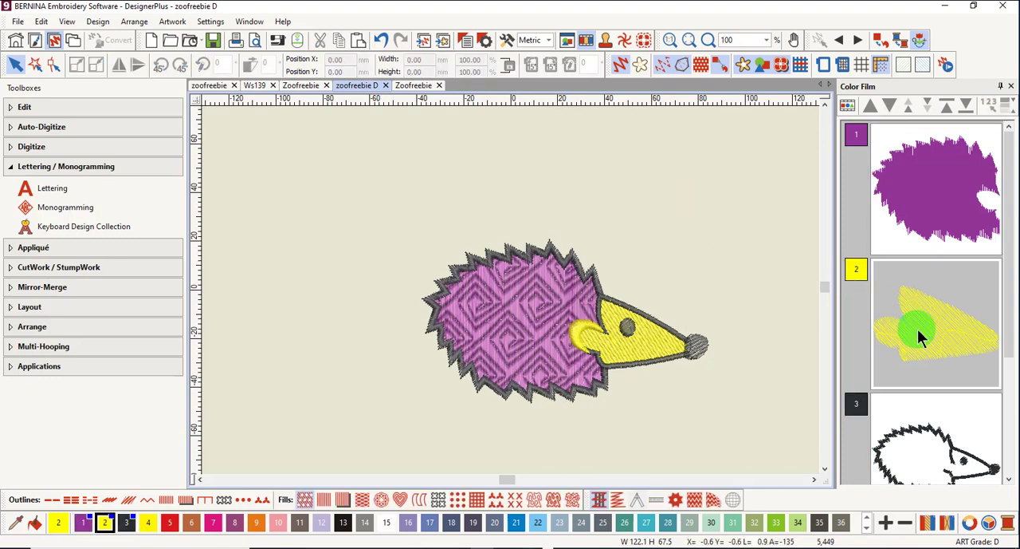
click(920, 332)
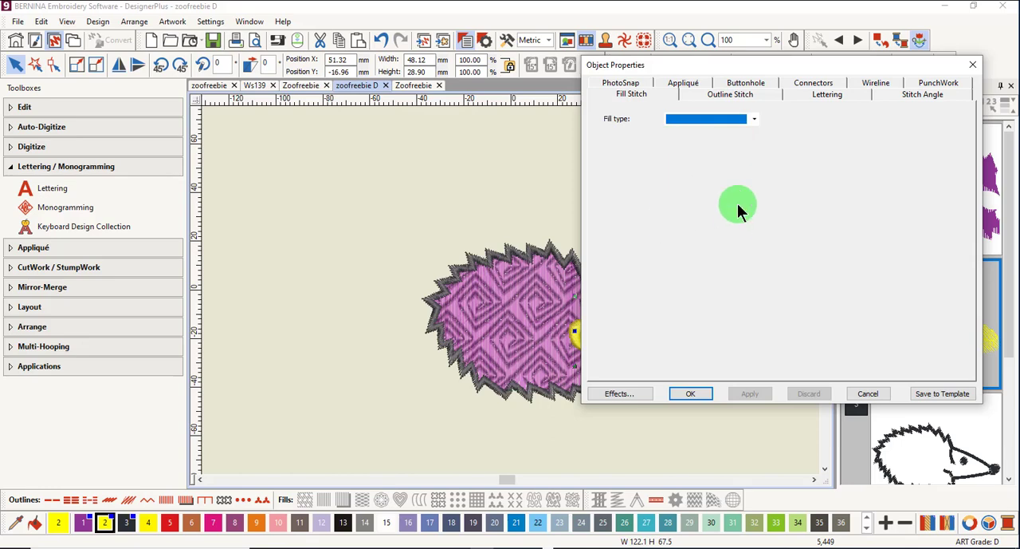
click(690, 394)
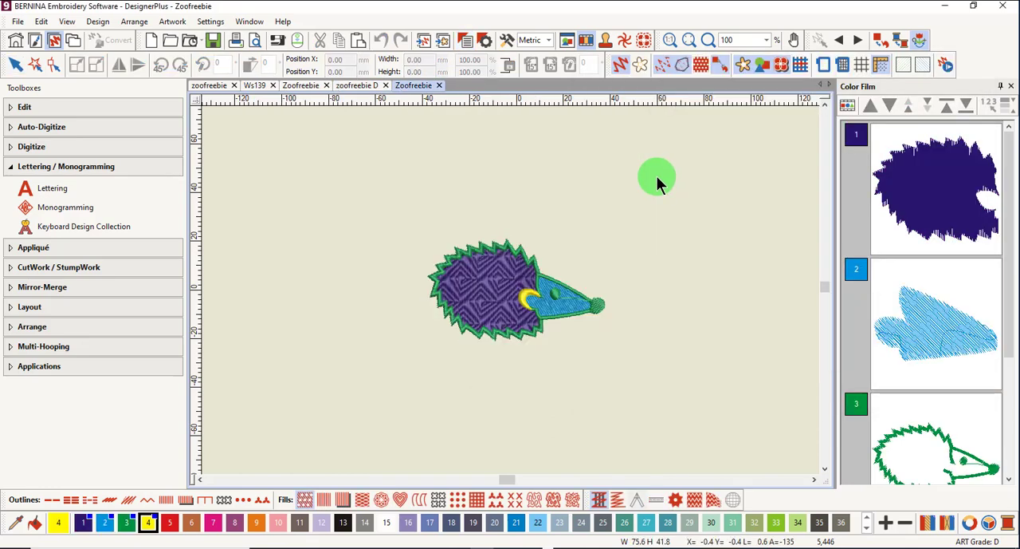